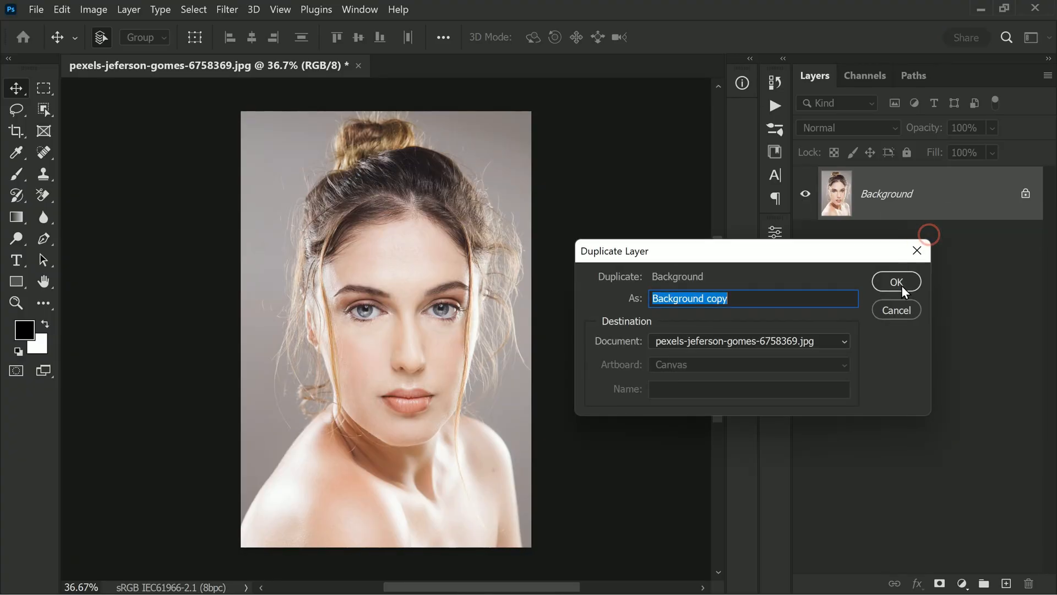
Confirm the Background copy layer and head to the Filter menu for Camera Raw.
{"action": "left_click", "coordinate": [896, 281]}
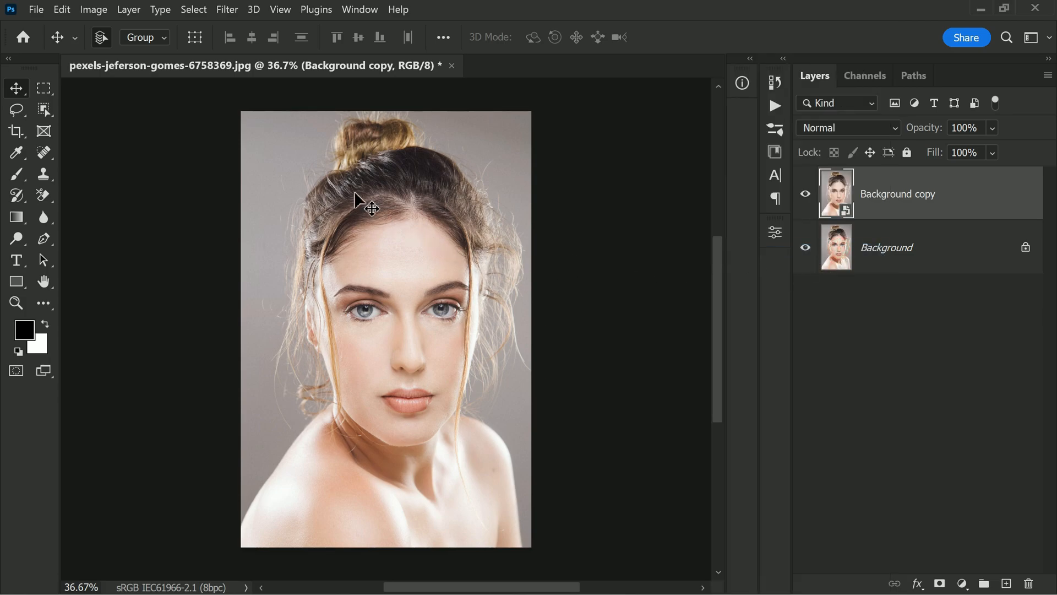
{"action": "left_click", "coordinate": [227, 9]}
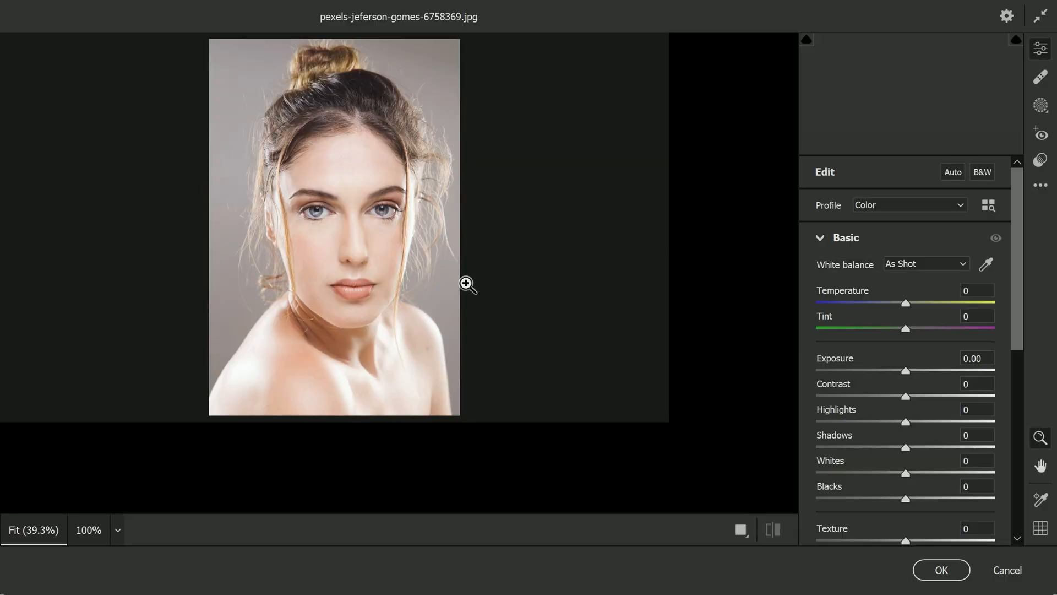
Scroll the Camera Raw Basic panel down to the Exposure slider.
{"action": "scroll", "scroll_direction": "down", "scroll_amount": 3}
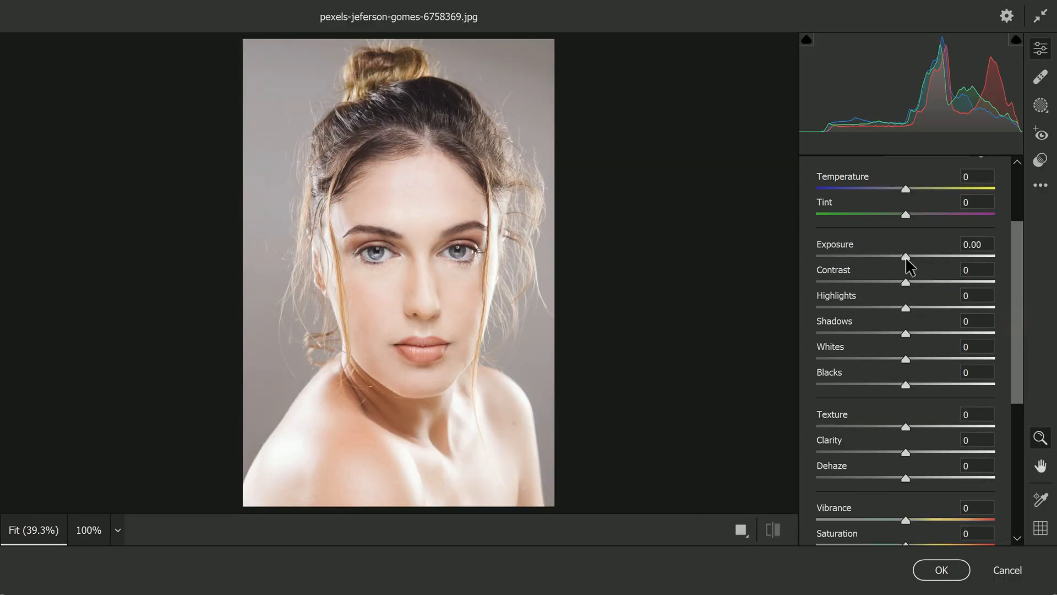